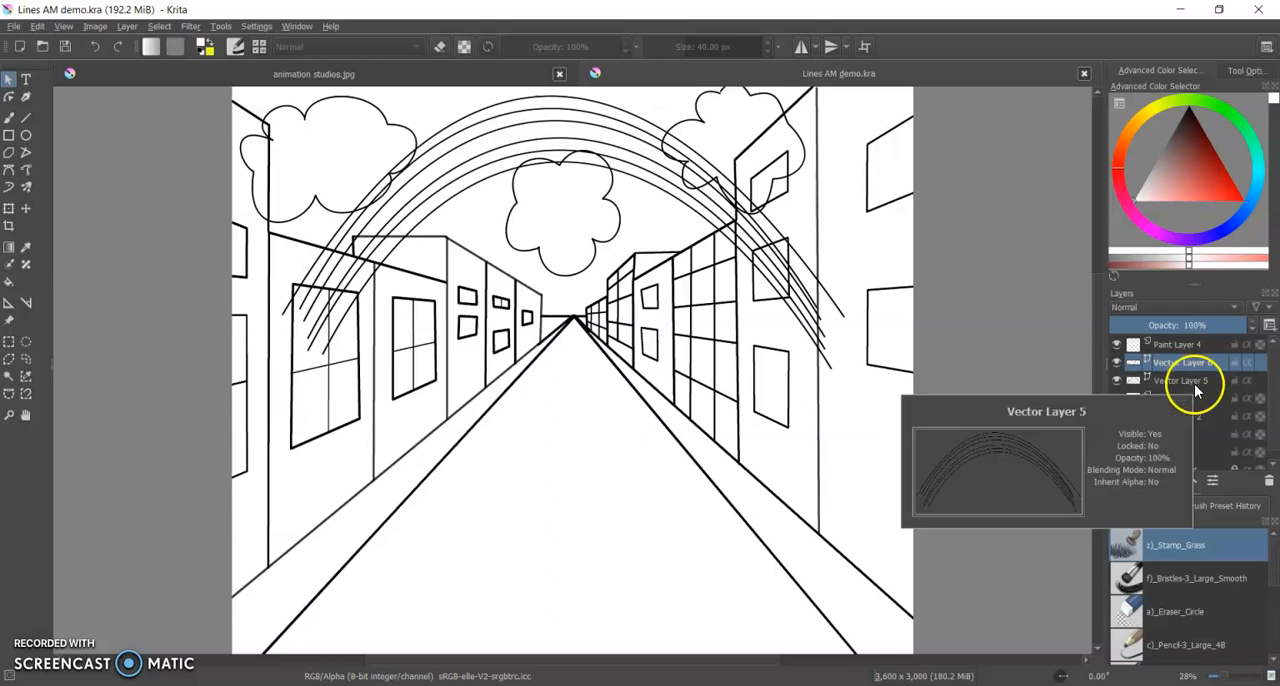
Step: Make Vector Layer 5, holding the rainbow arcs, the active layer
click(1185, 380)
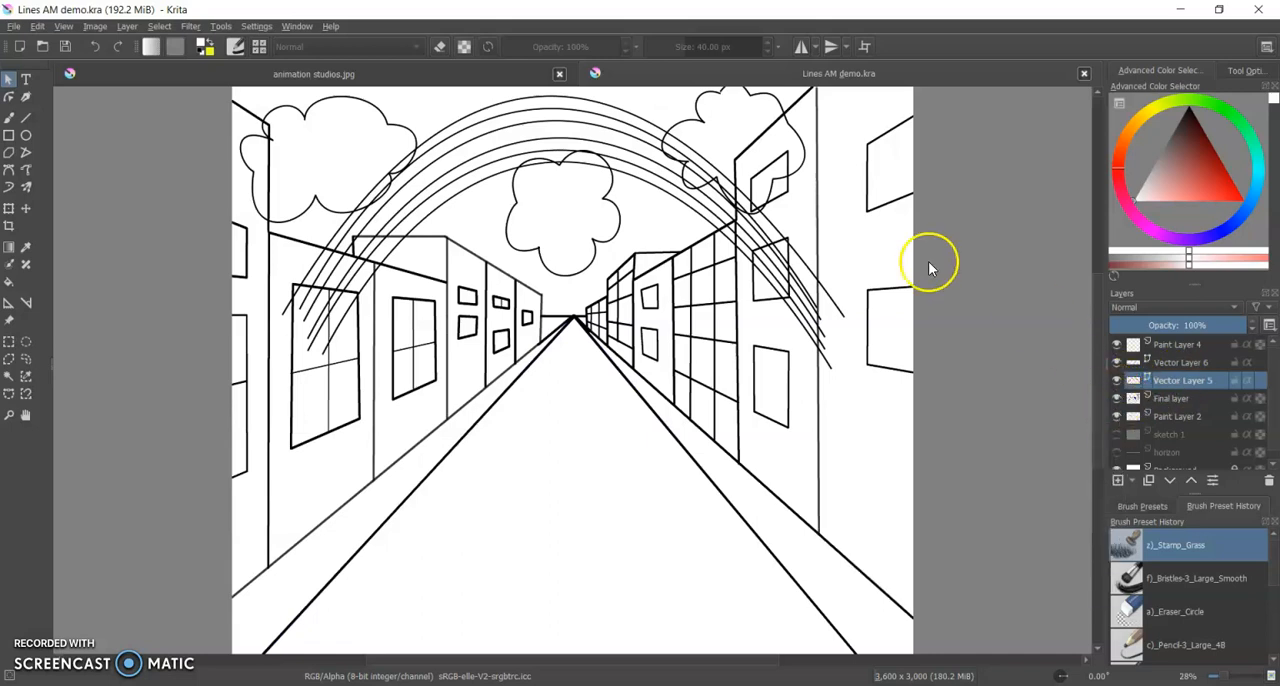
mouse_move(118, 75)
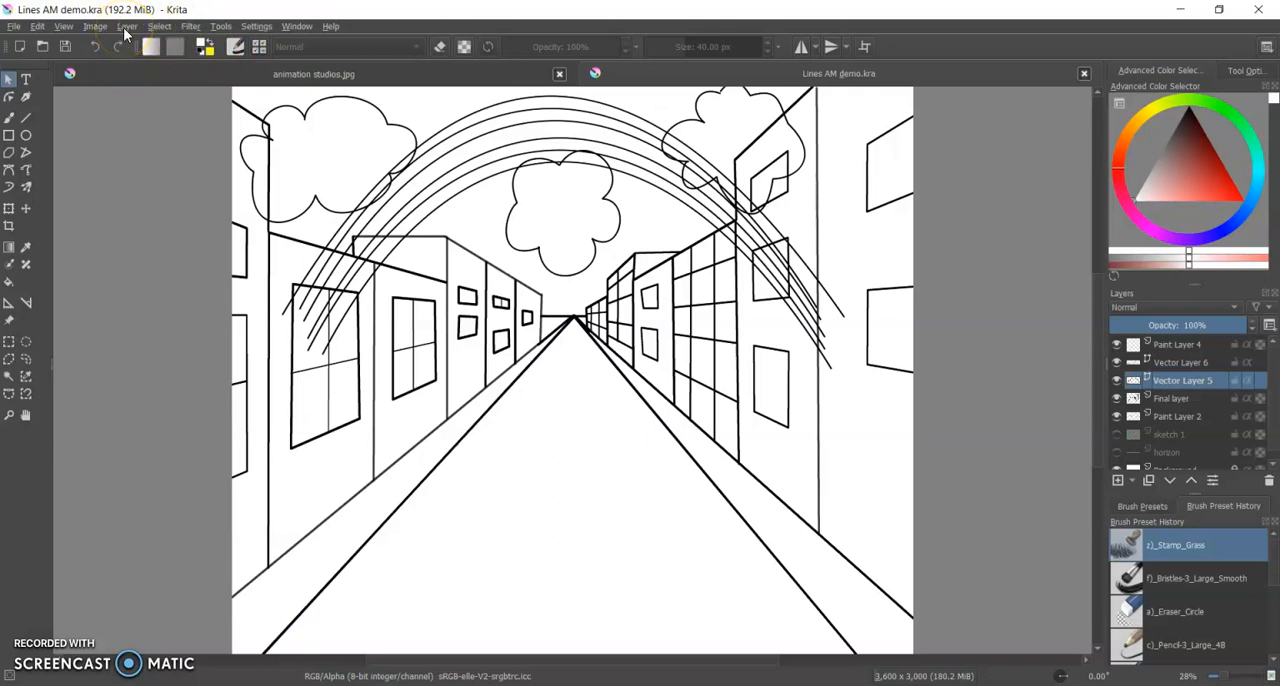
Step: Convert Vector Layer 5 to a paint layer via Layer > Convert
click(127, 26)
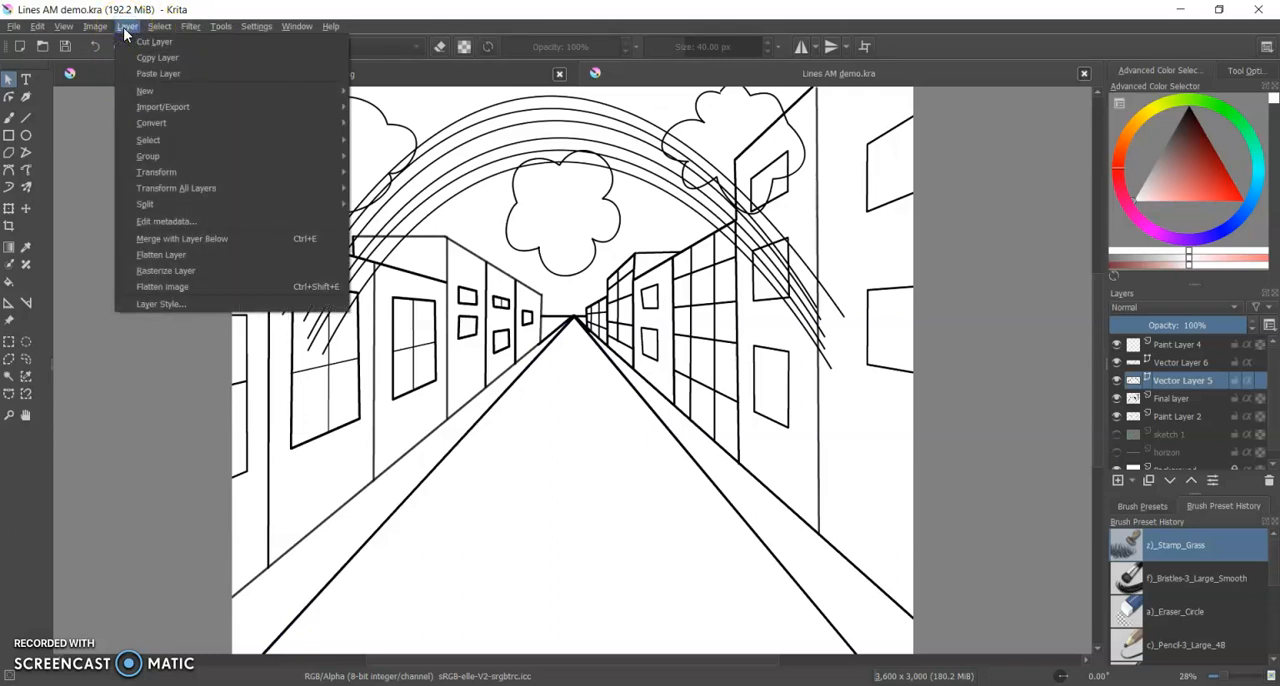
mouse_move(151, 122)
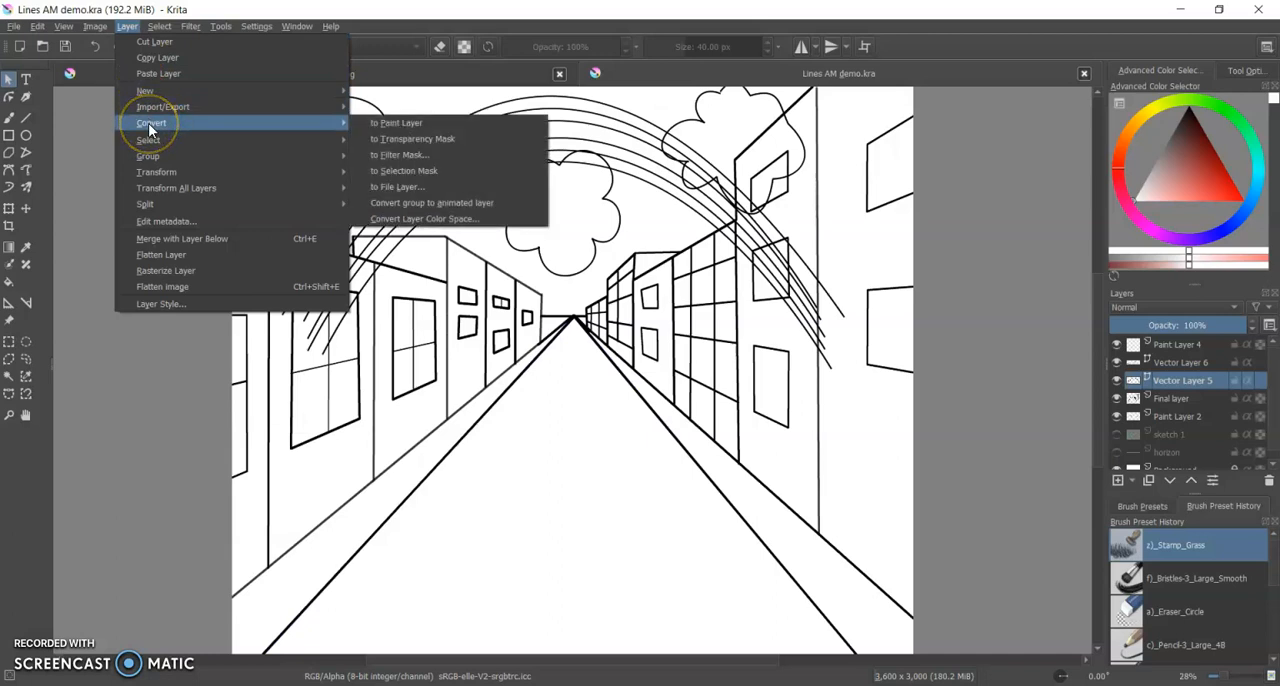
mouse_move(258, 131)
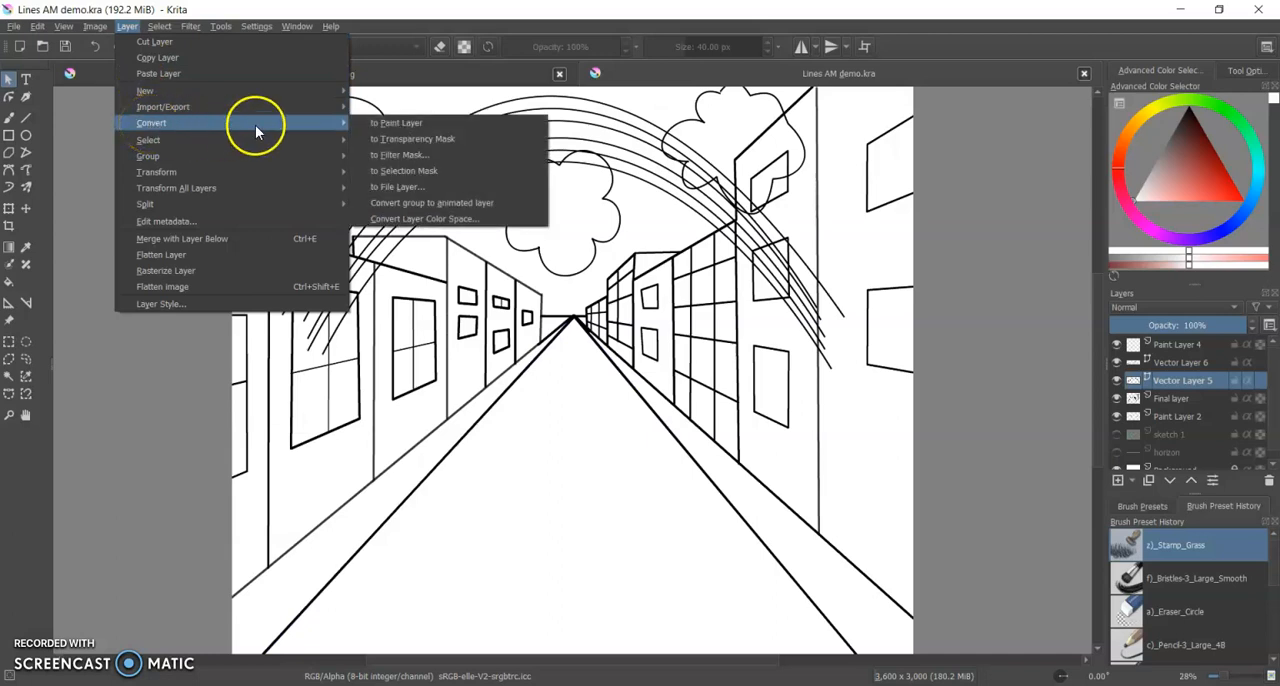
mouse_move(400, 122)
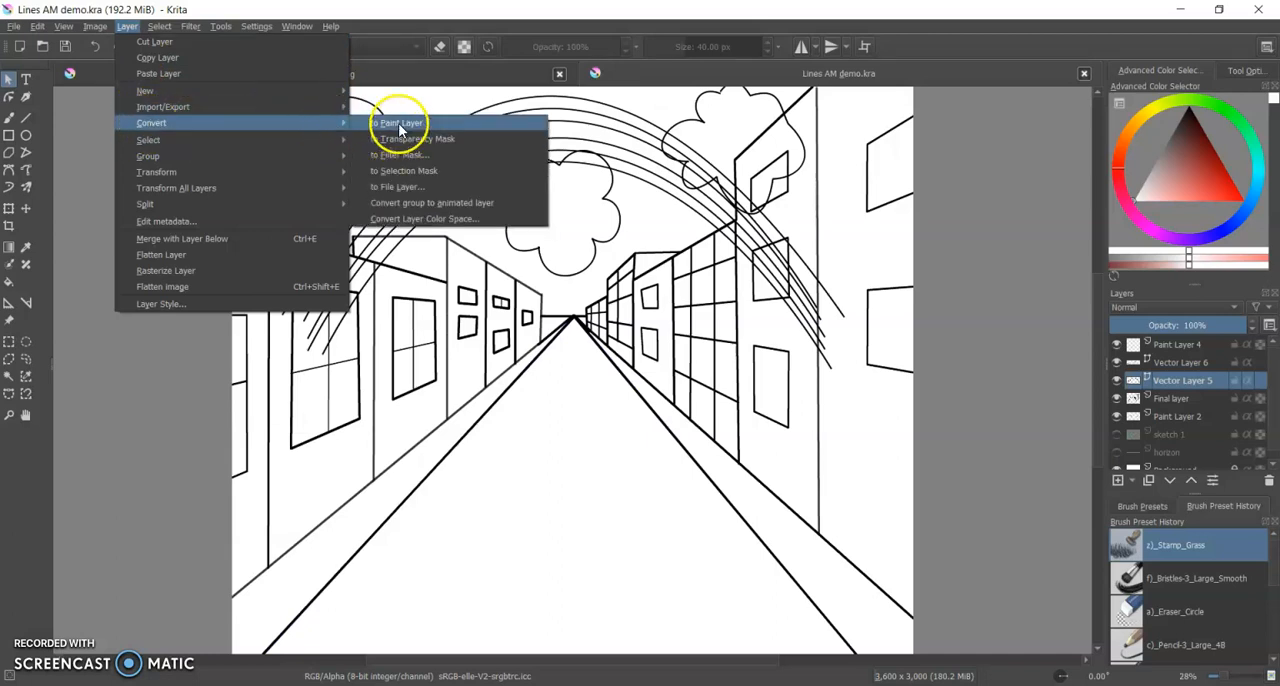
click(398, 123)
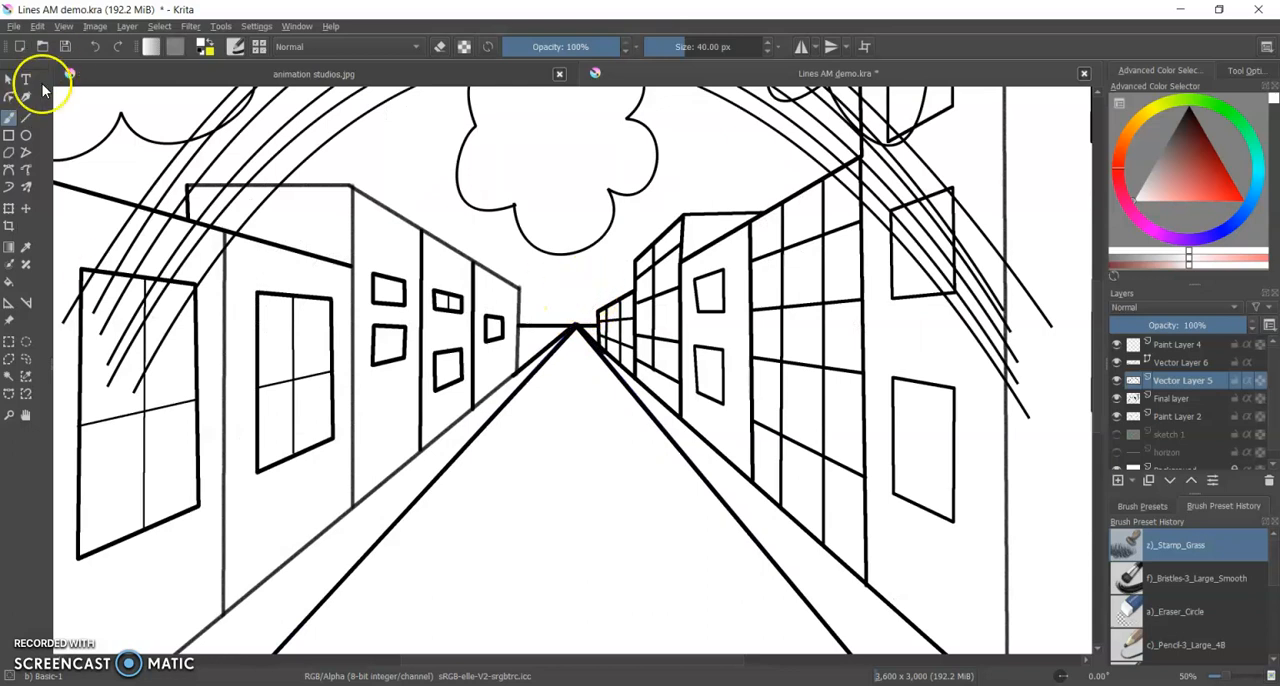
Step: With the Eraser_Circle preset, erase the rainbow arcs crossing the left buildings
click(1180, 611)
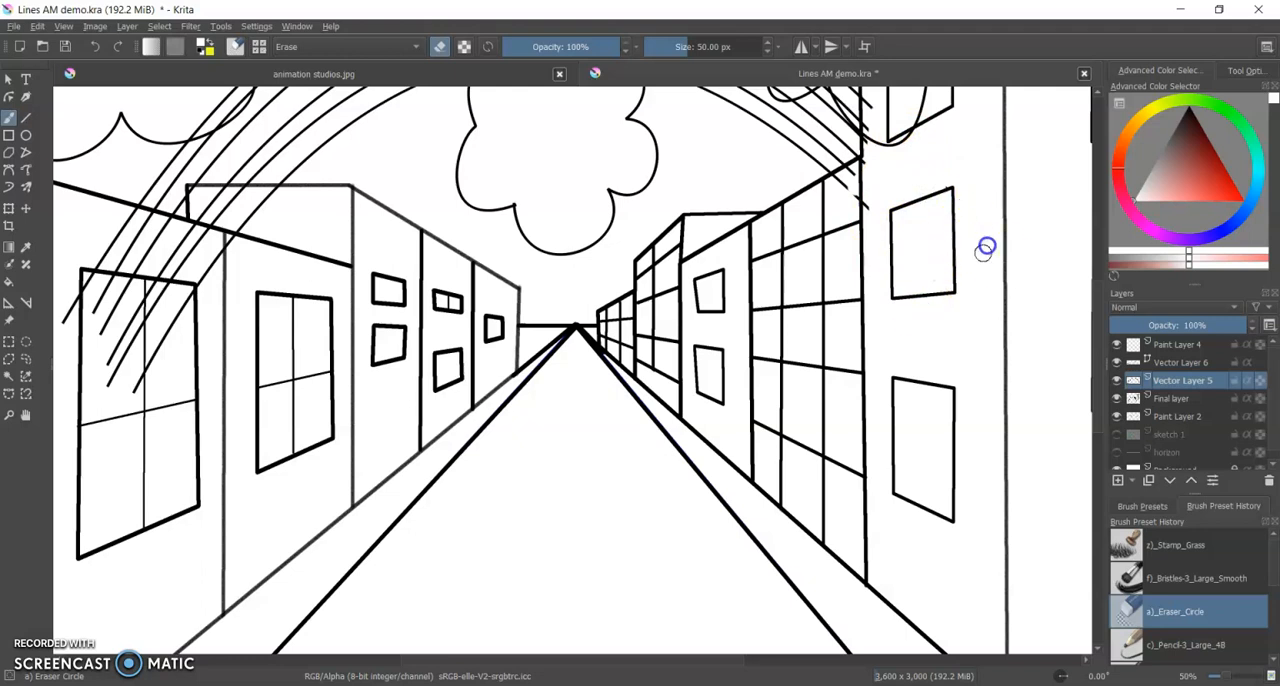
mouse_move(1105, 420)
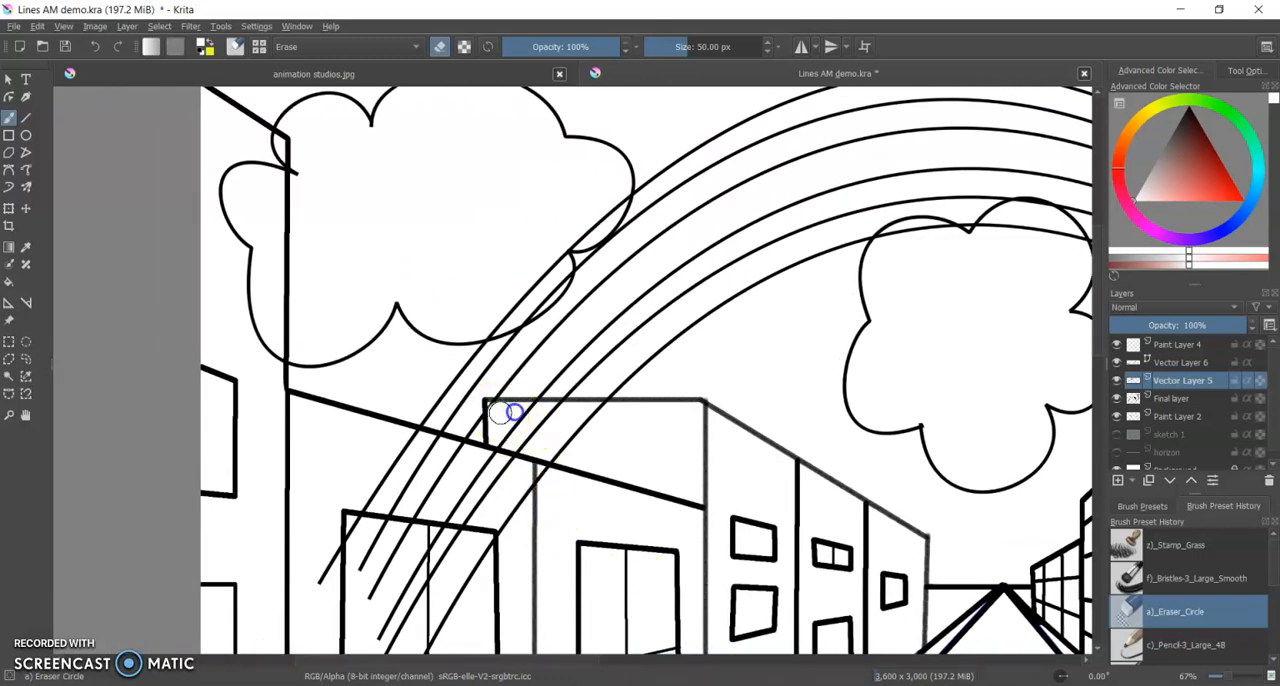
drag(505, 415, 535, 460)
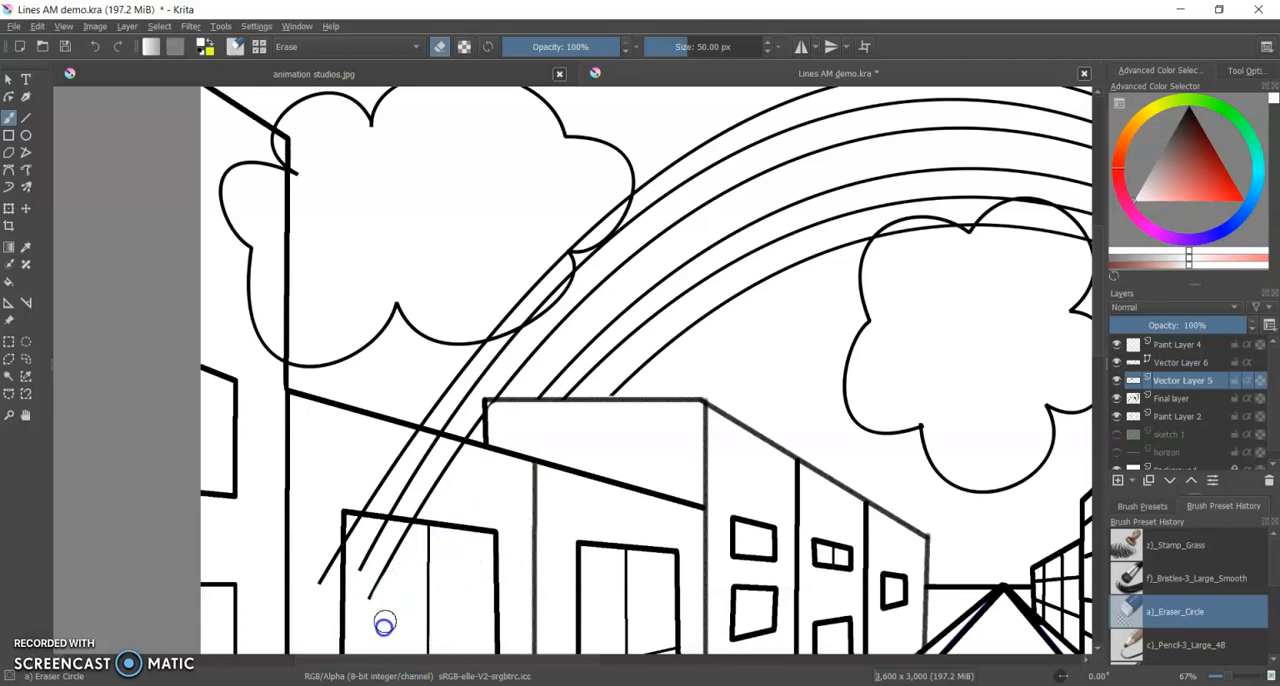
mouse_move(1095, 297)
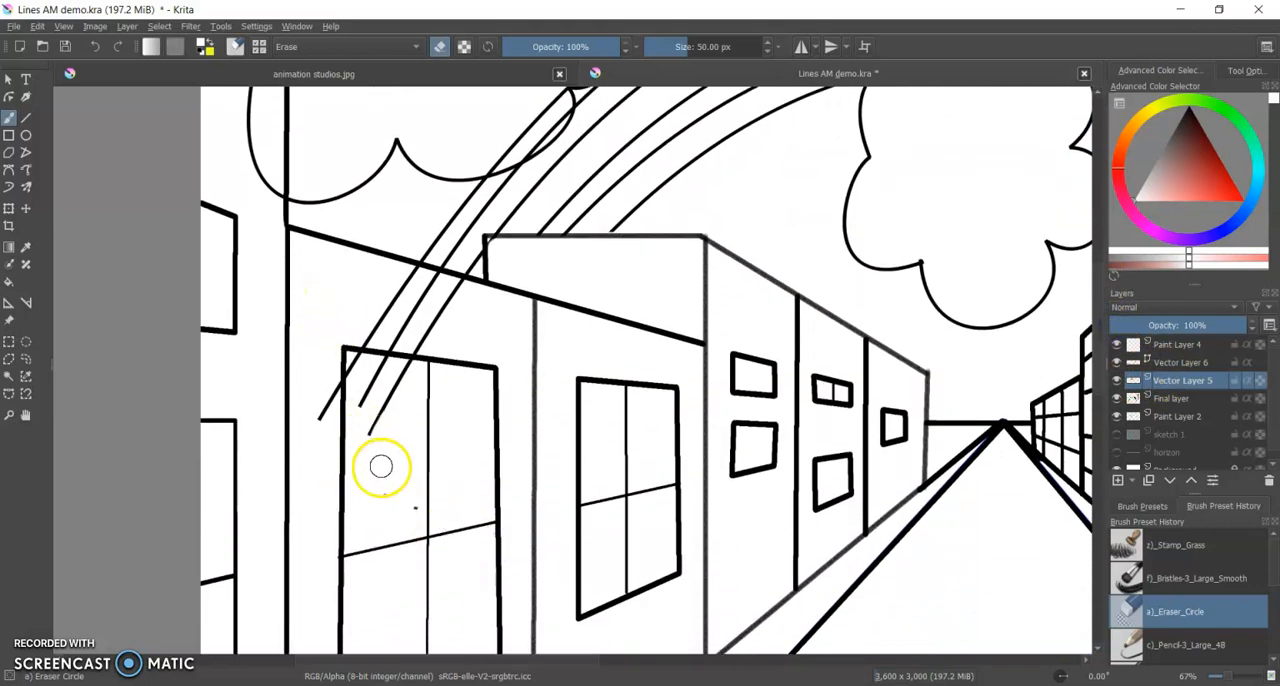
drag(380, 467, 405, 277)
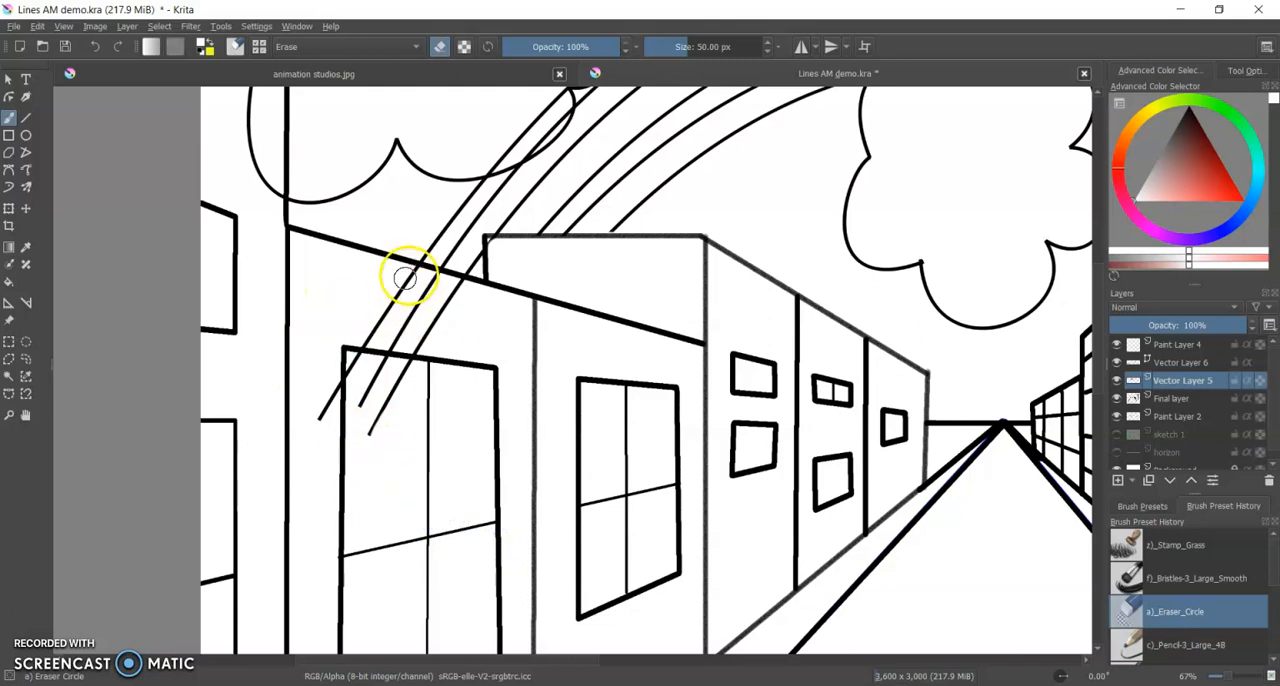
drag(410, 278, 430, 285)
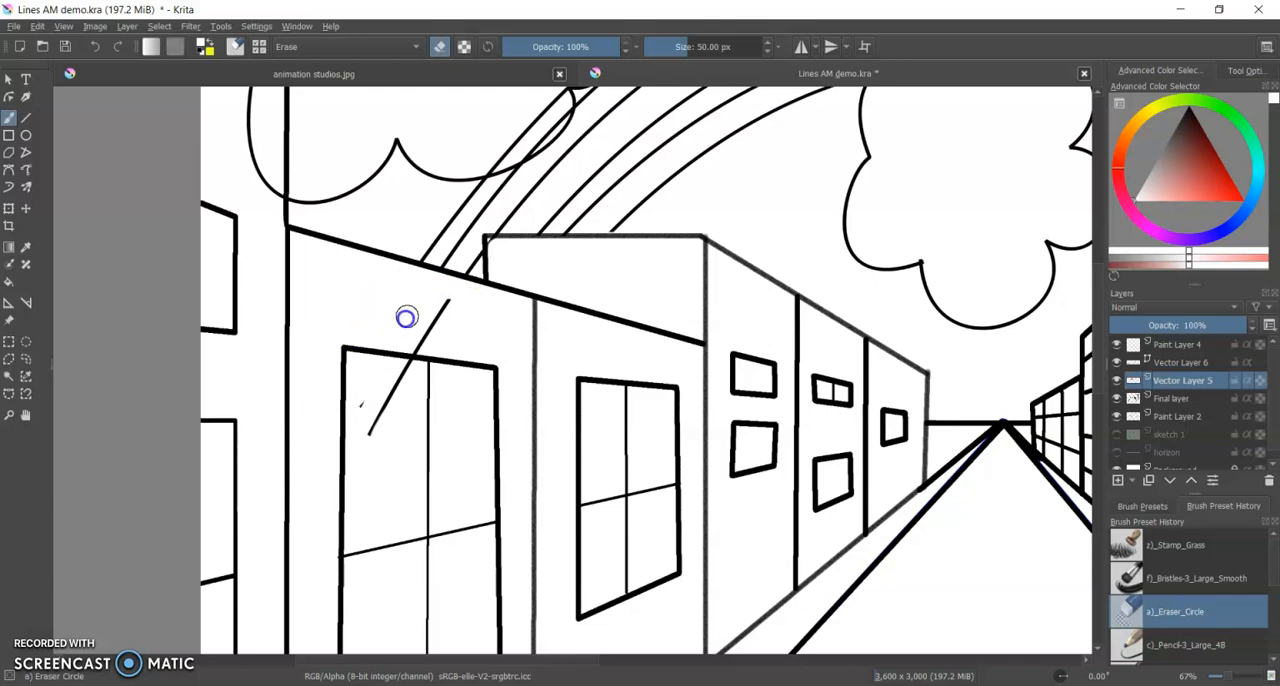
drag(407, 317, 417, 393)
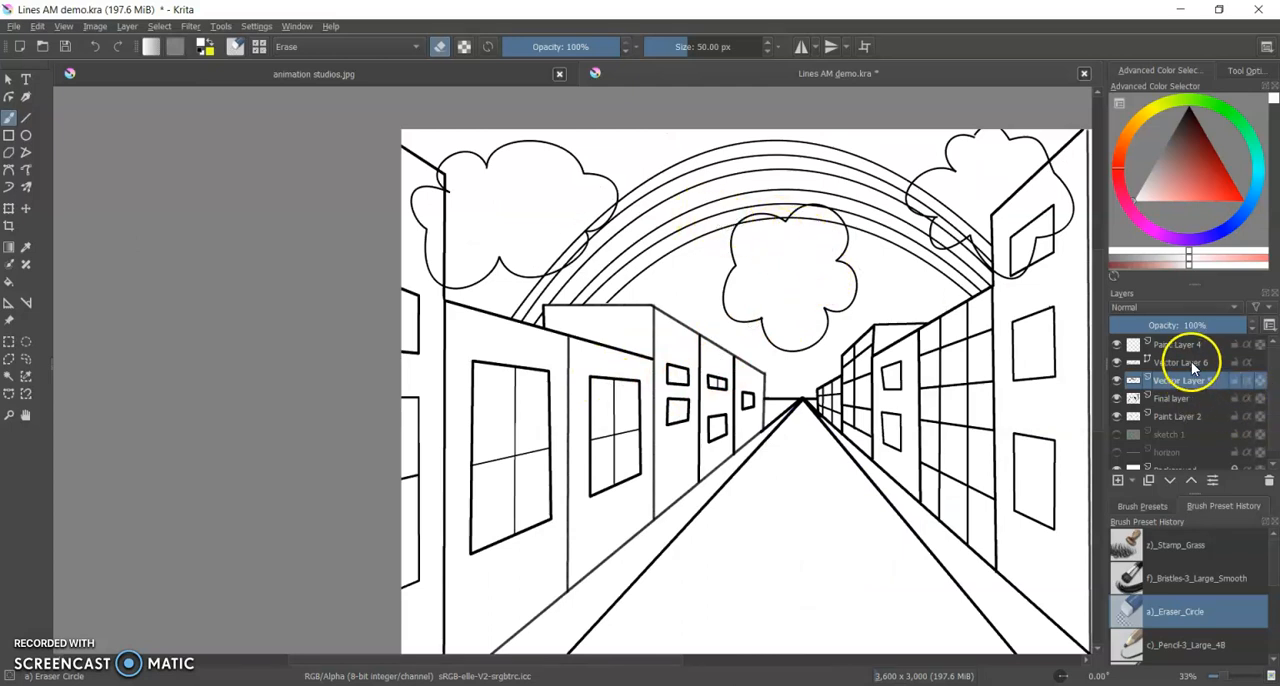
mouse_move(1185, 362)
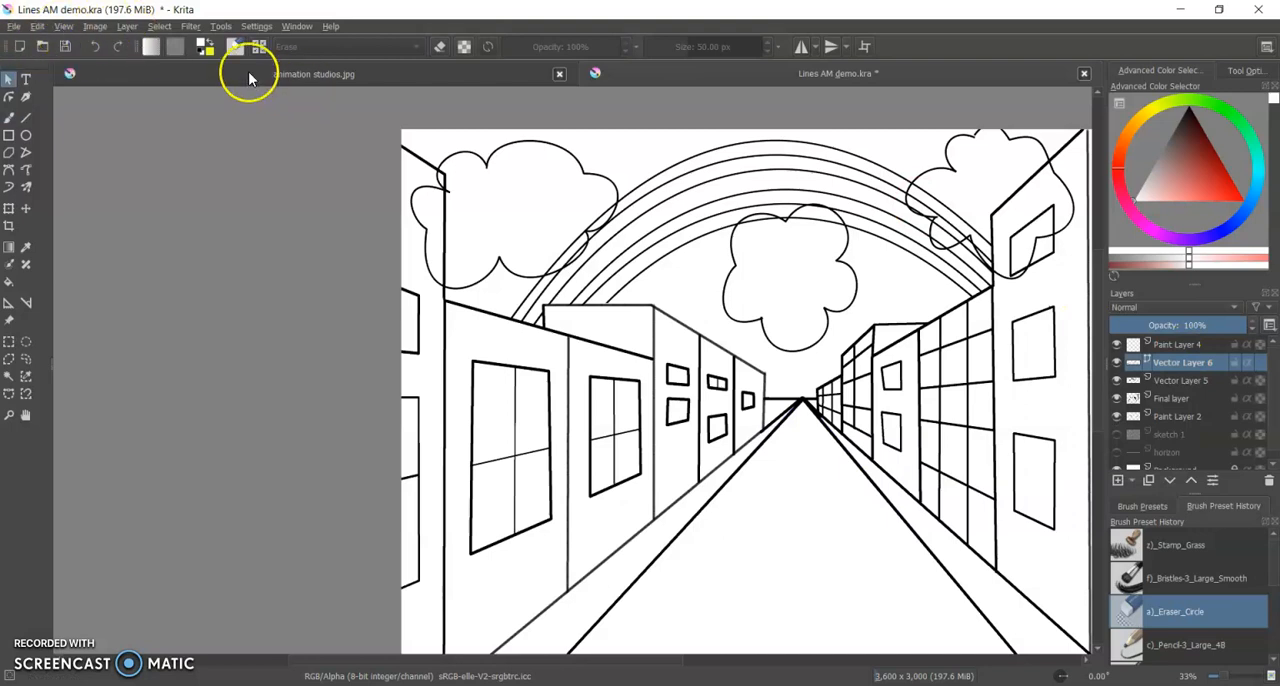
Step: Convert Vector Layer 6 to a paint layer via Layer > Convert
click(127, 26)
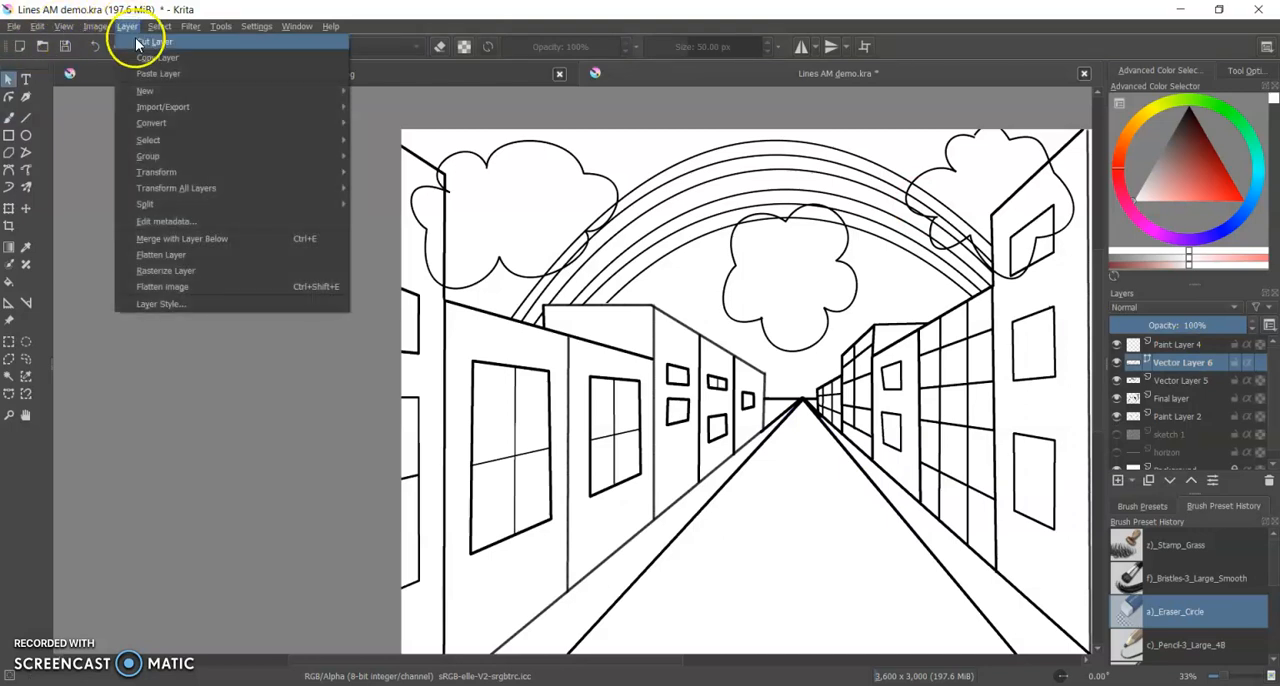
mouse_move(151, 122)
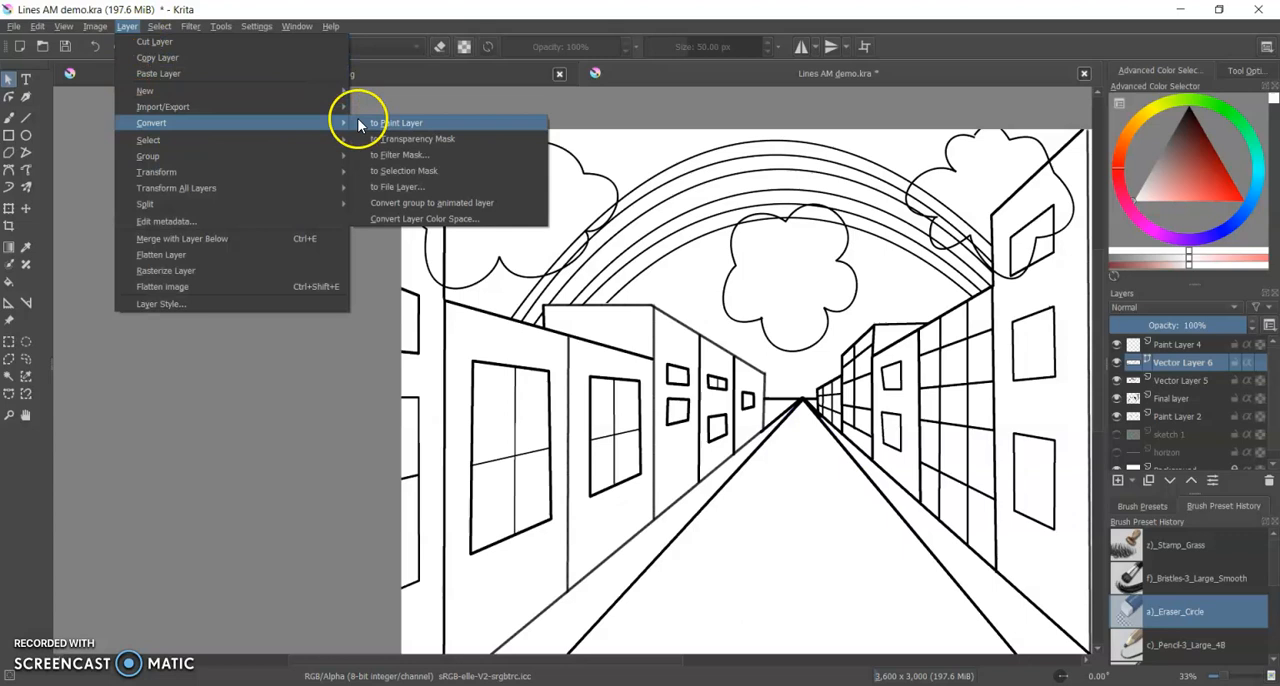
click(396, 122)
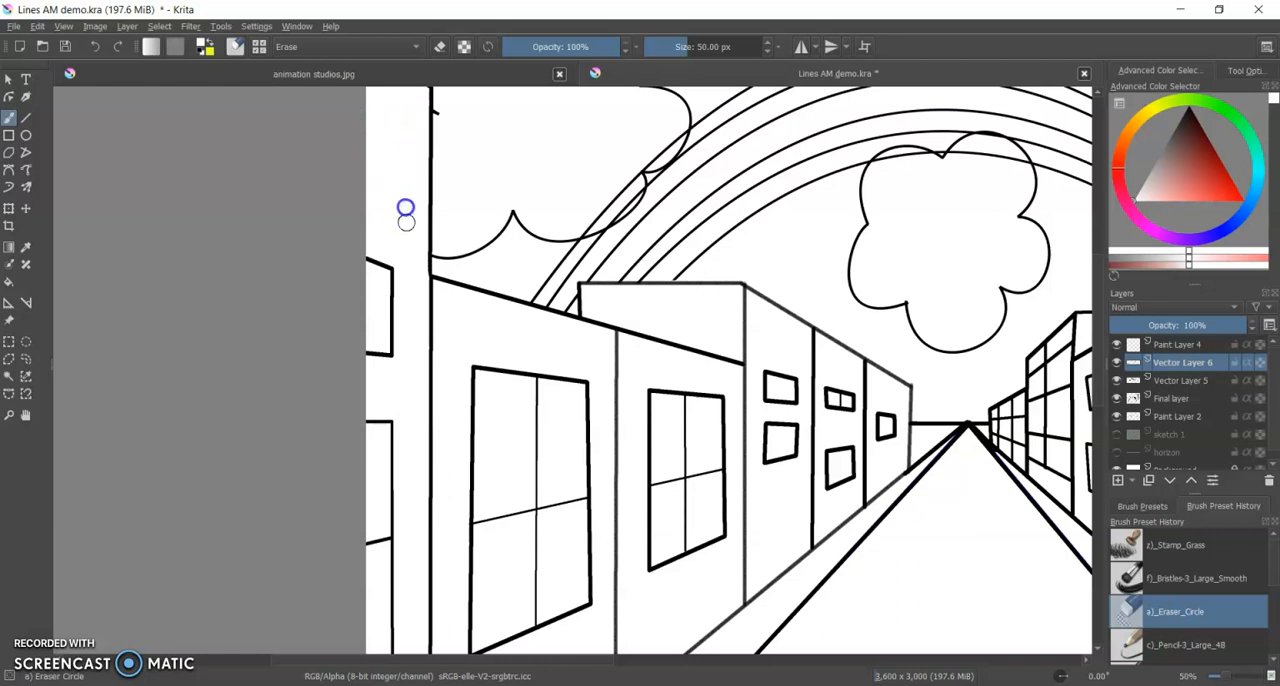
mouse_move(1098, 390)
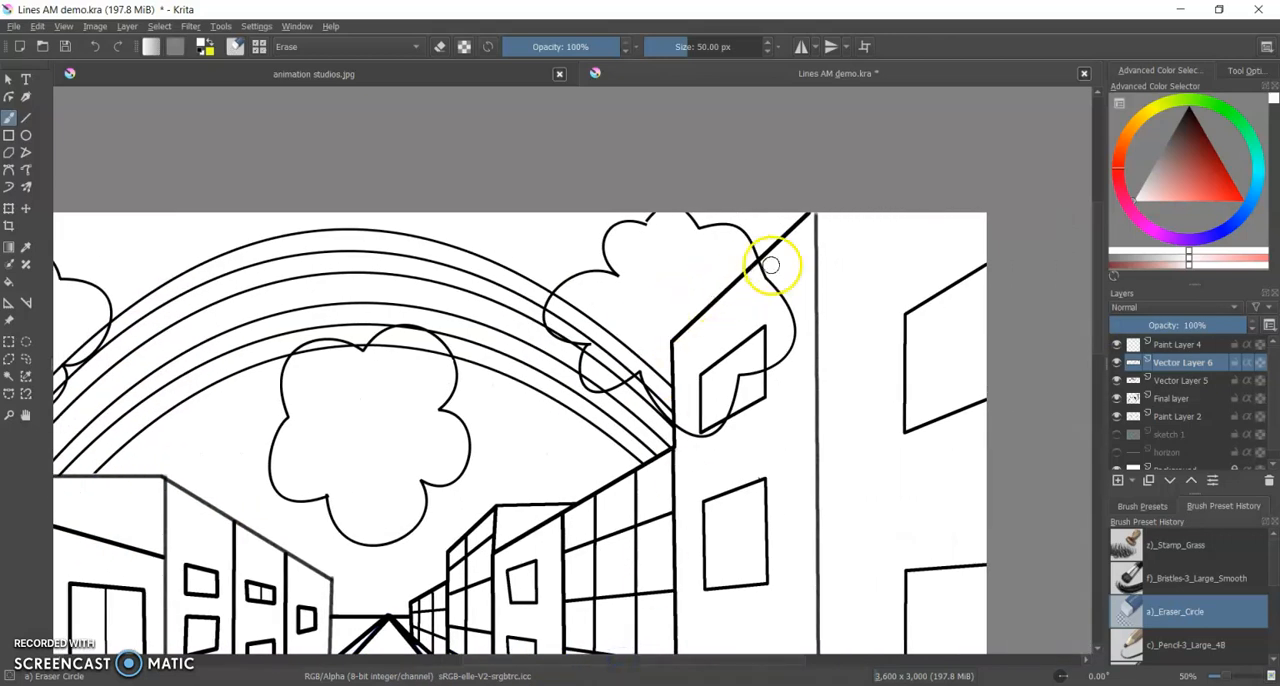
Step: Erase the cloud outline inside the right building, down to the window curve
drag(770, 265, 790, 325)
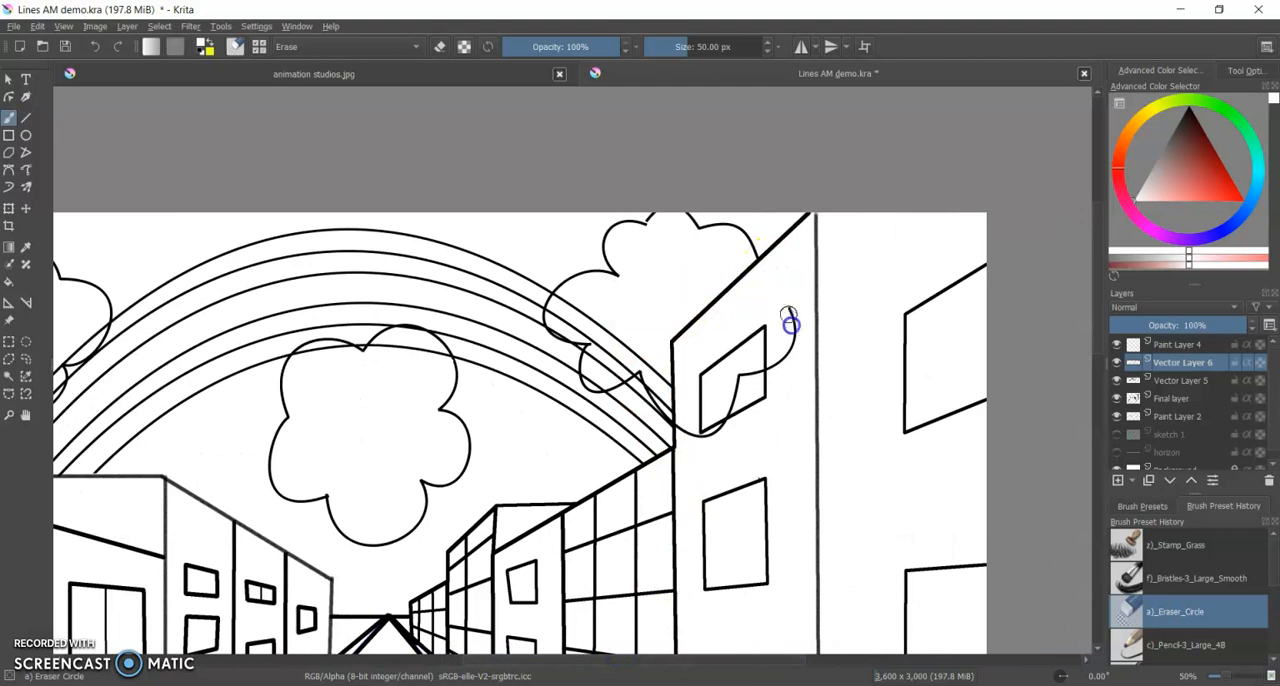
drag(790, 323, 722, 418)
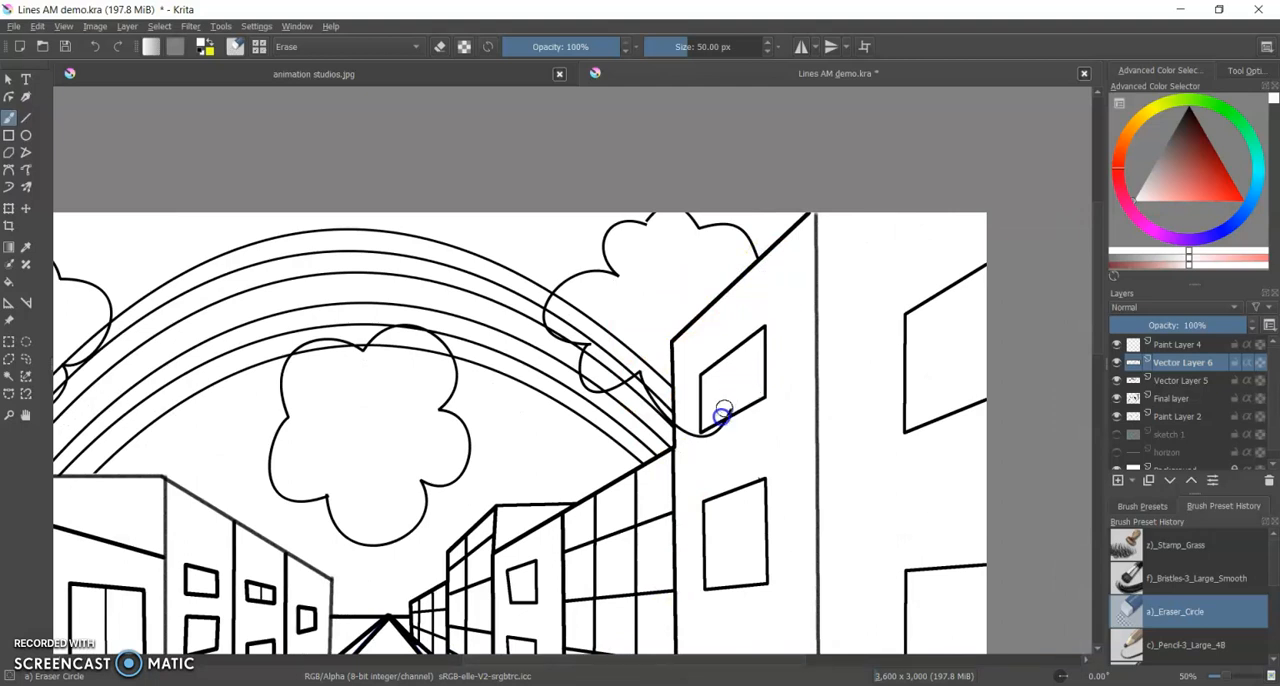
drag(725, 415, 690, 450)
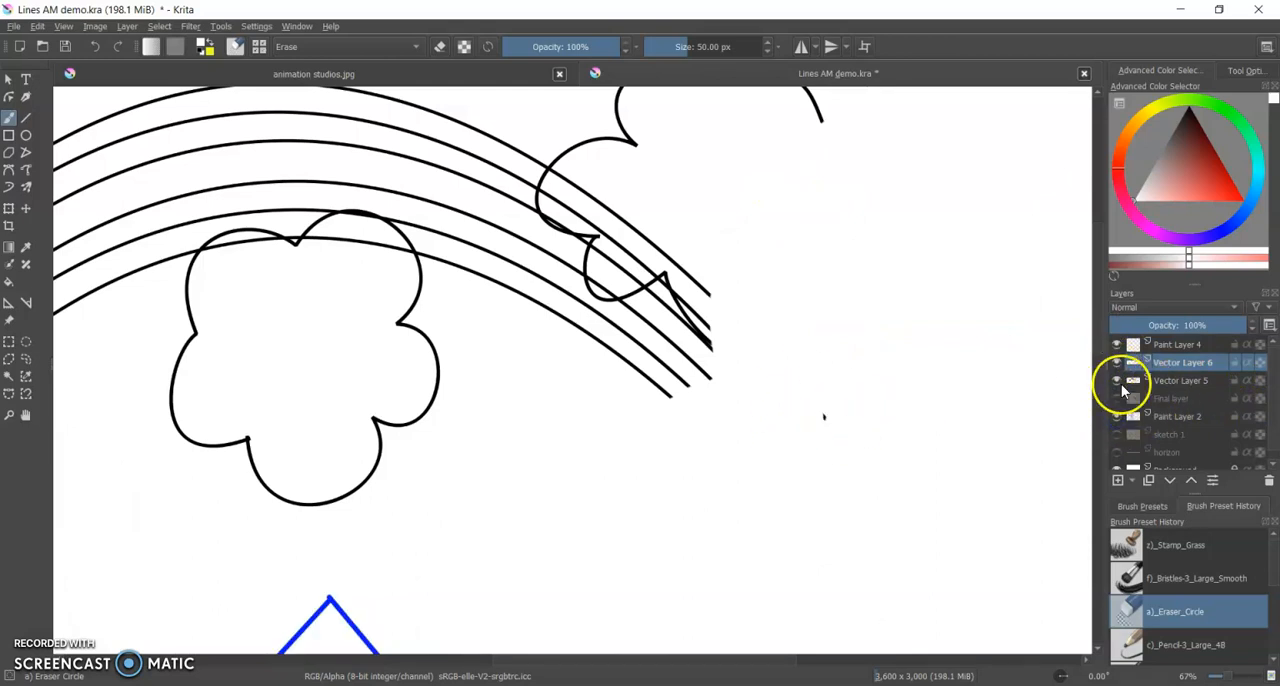
click(1180, 380)
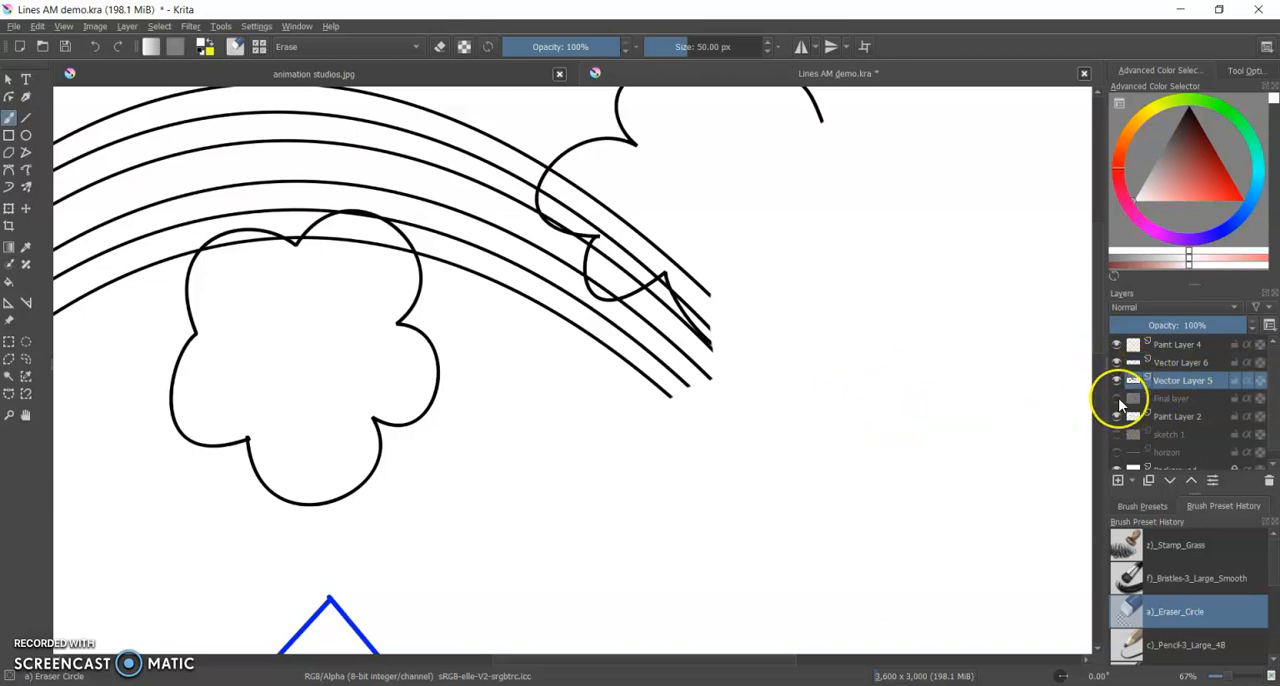
click(1116, 398)
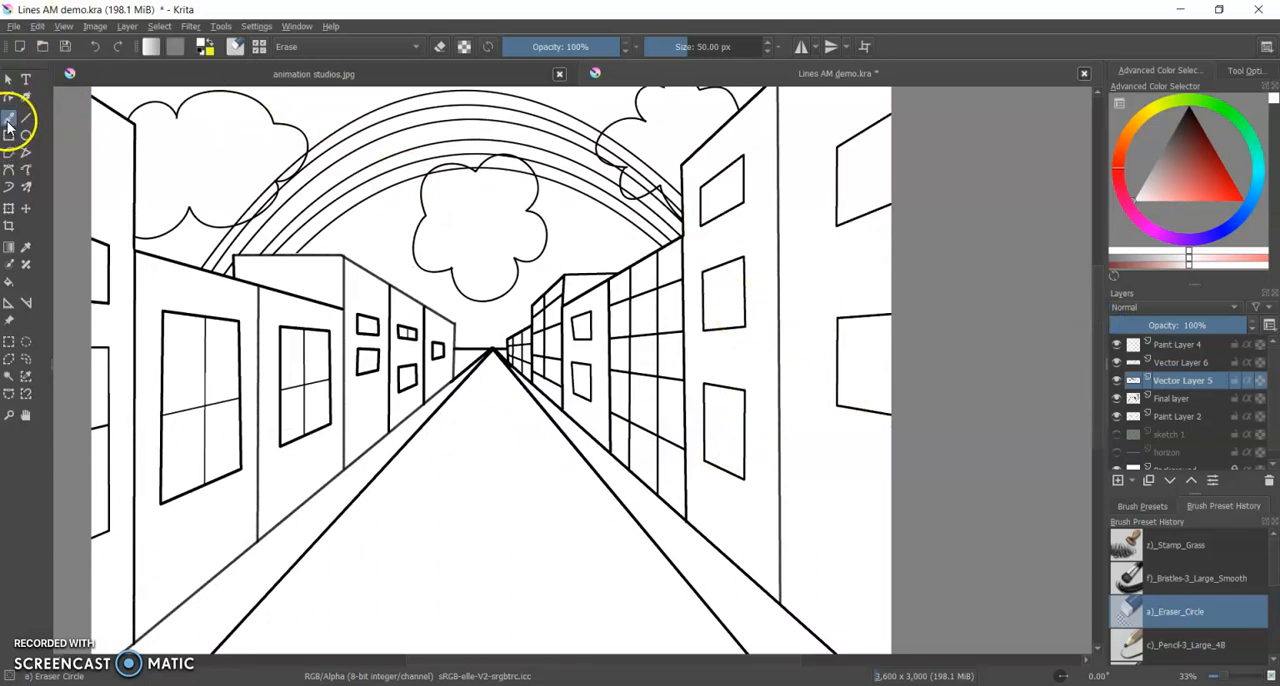
mouse_move(15, 58)
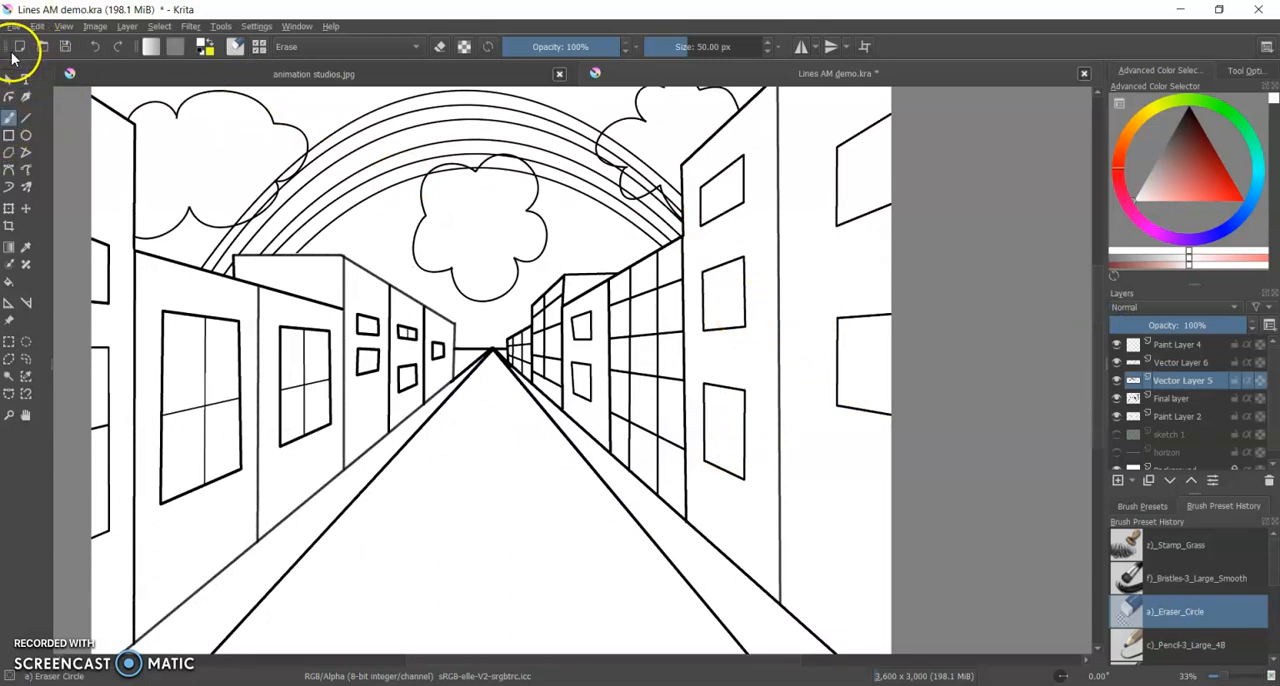
mouse_move(17, 47)
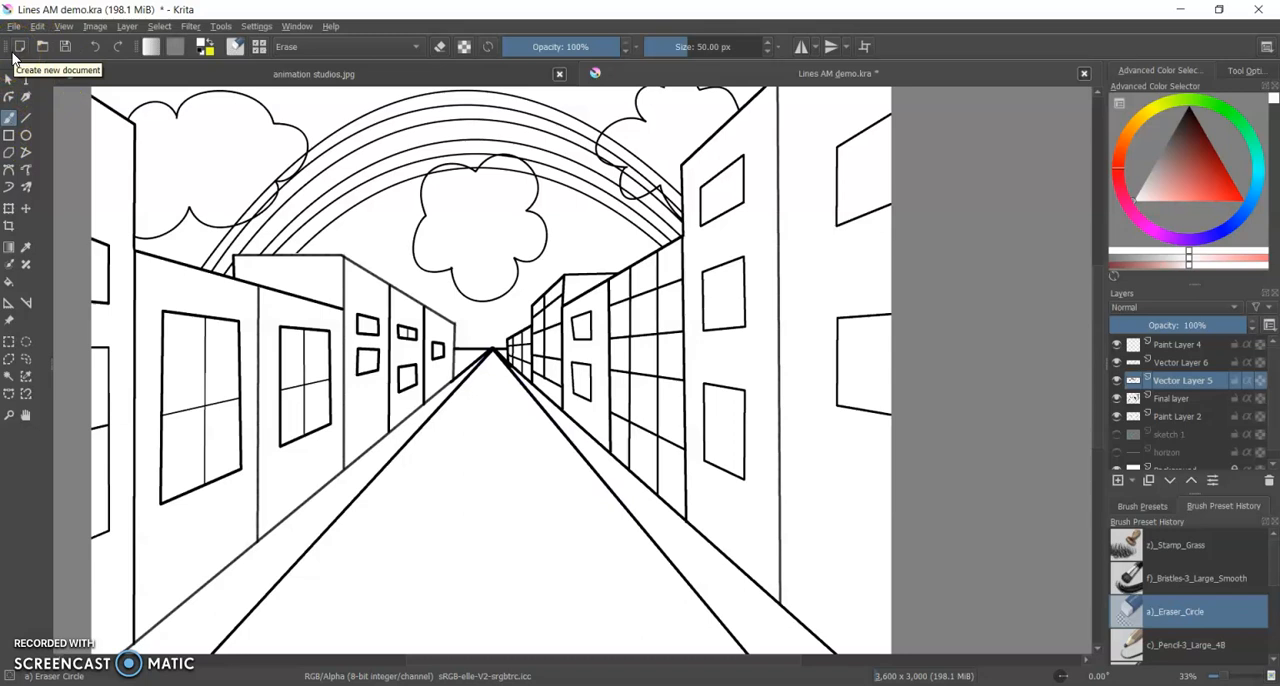